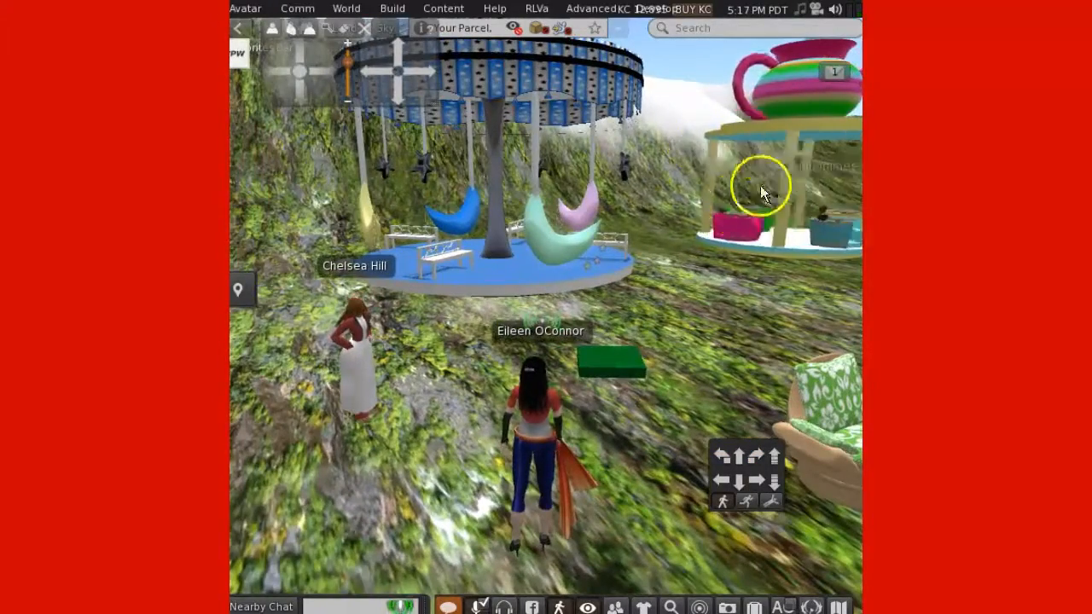
{"action": "mouse_move", "coordinate": [730, 225]}
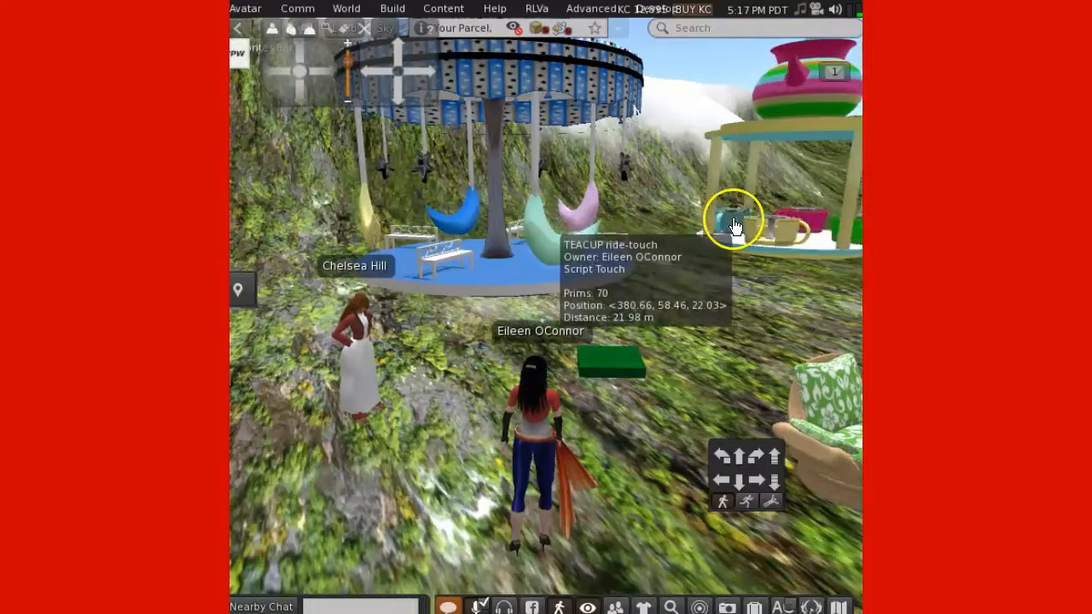
Step: Seat the avatar in the blue teacup ride via Sit Here from its context menu
{"action": "right_click", "coordinate": [733, 222]}
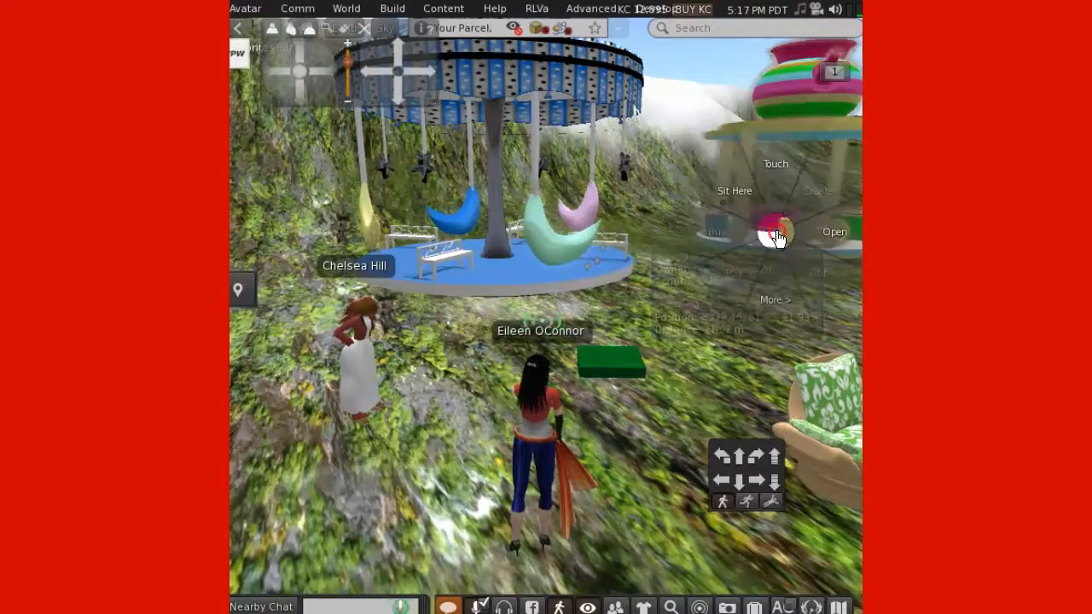
{"action": "left_click", "coordinate": [734, 191]}
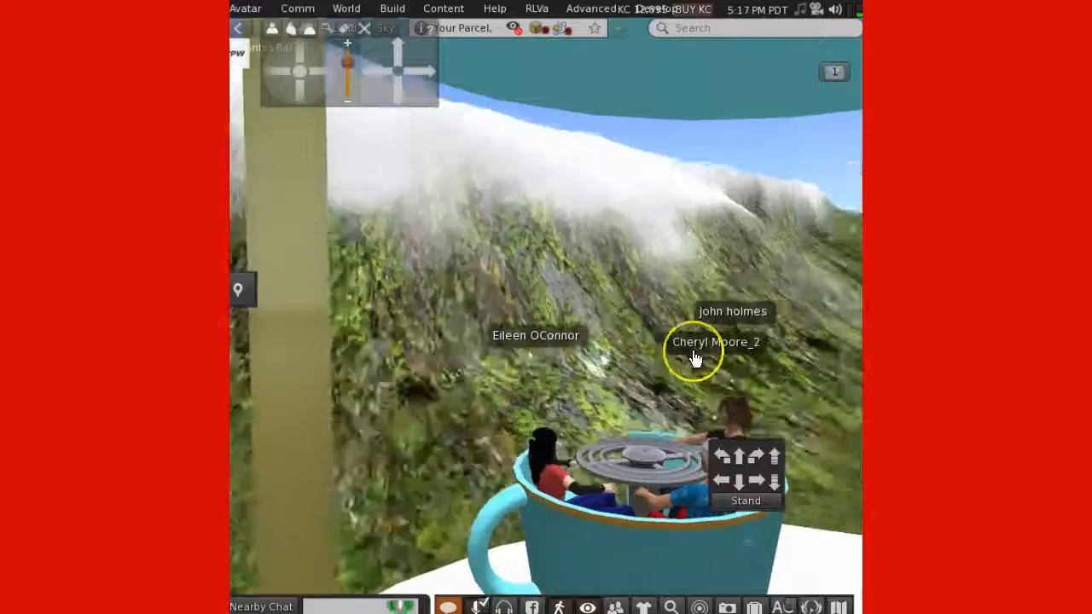